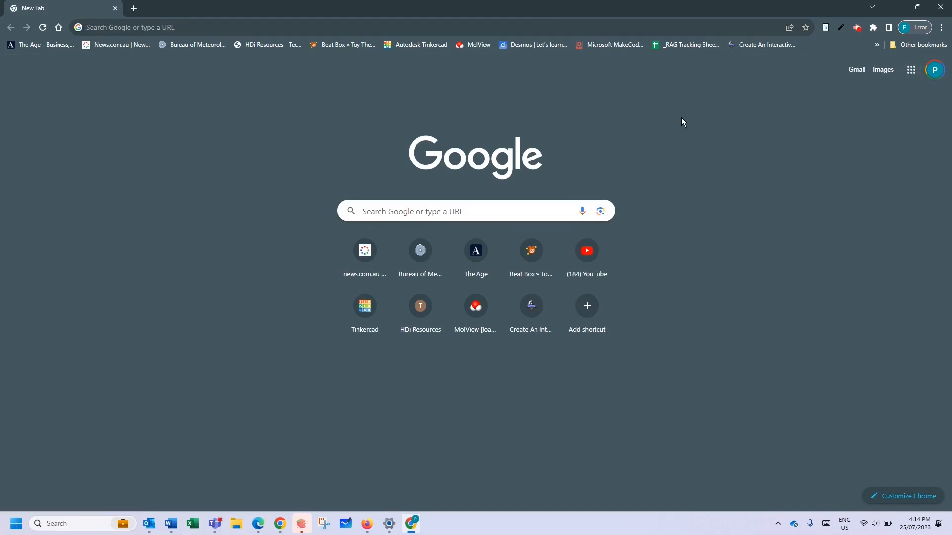
Search Google for 'chrome extensions' from the new tab's search box
left_click(464, 210)
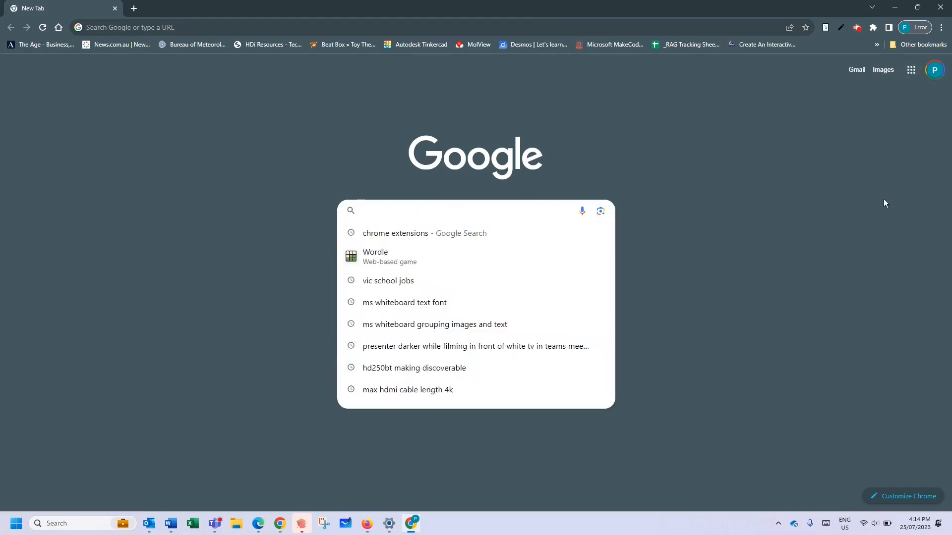
left_click(395, 233)
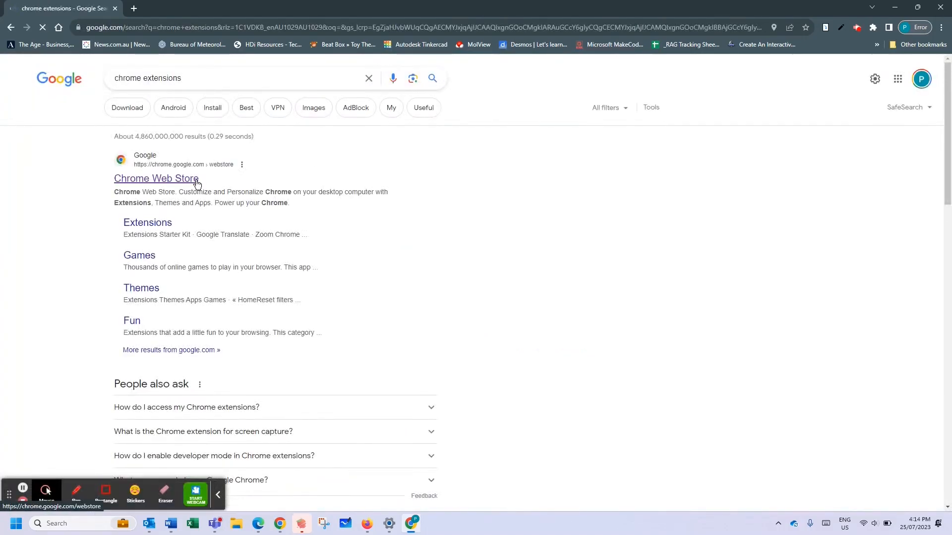
mouse_move(349, 218)
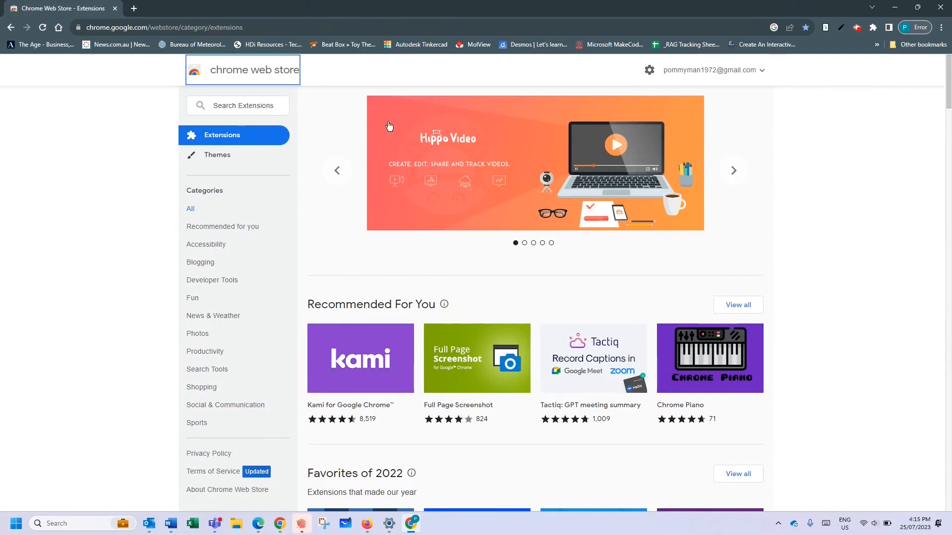
Search the Web Store for 'piano' and browse the extension results, Chrome Piano first
type("piano")
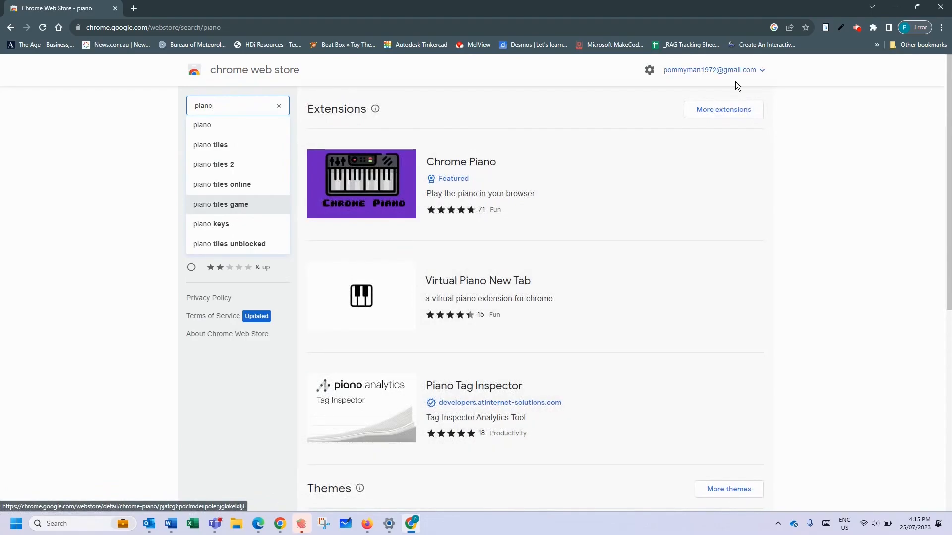
scroll("down", 3)
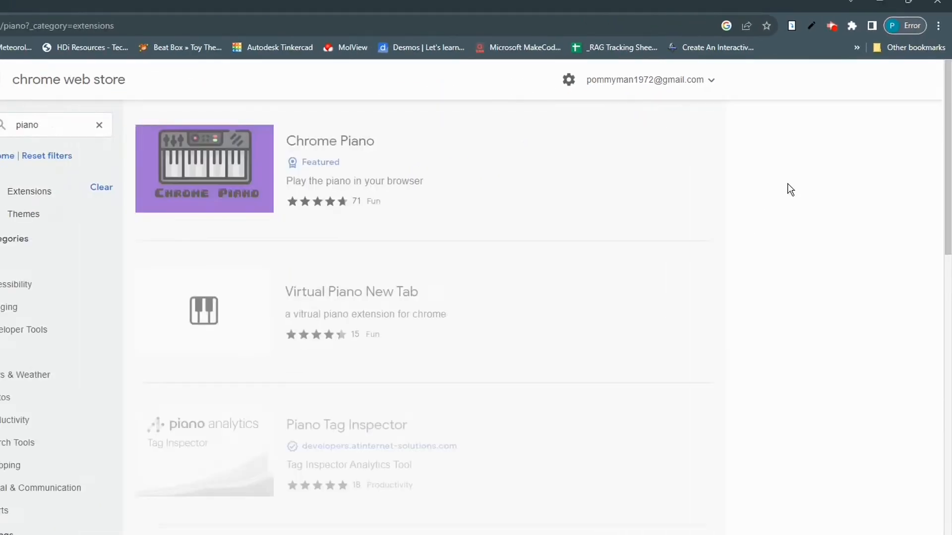
scroll("down", 3)
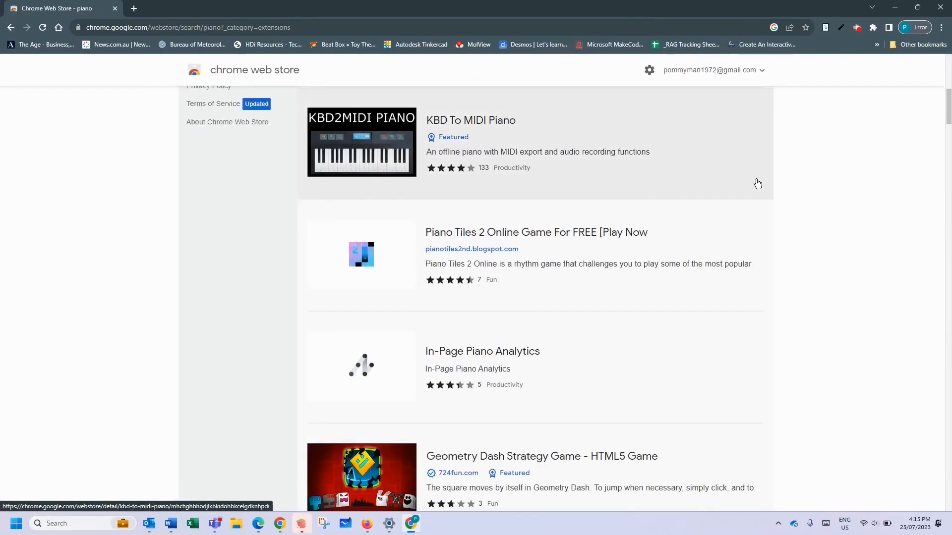
scroll("down", 3)
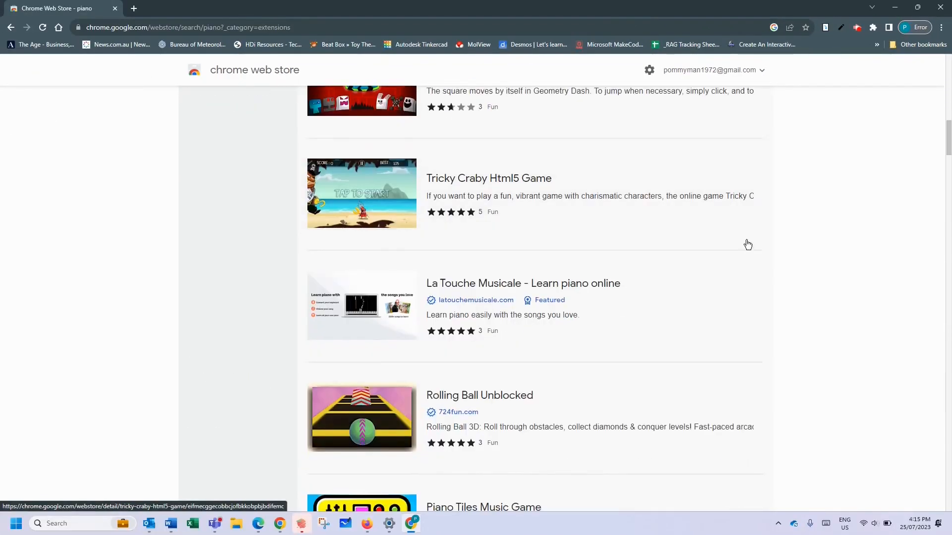
scroll("down", 3)
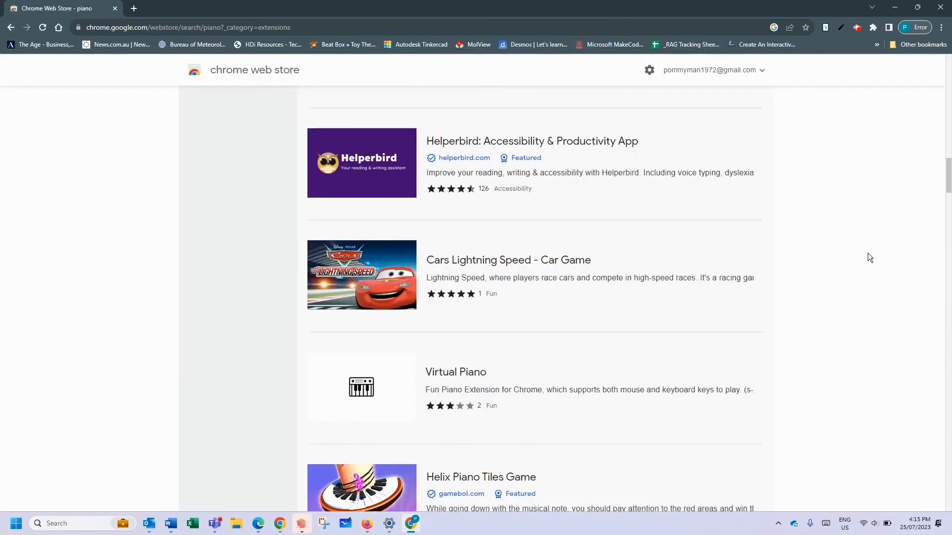
scroll("up", 3)
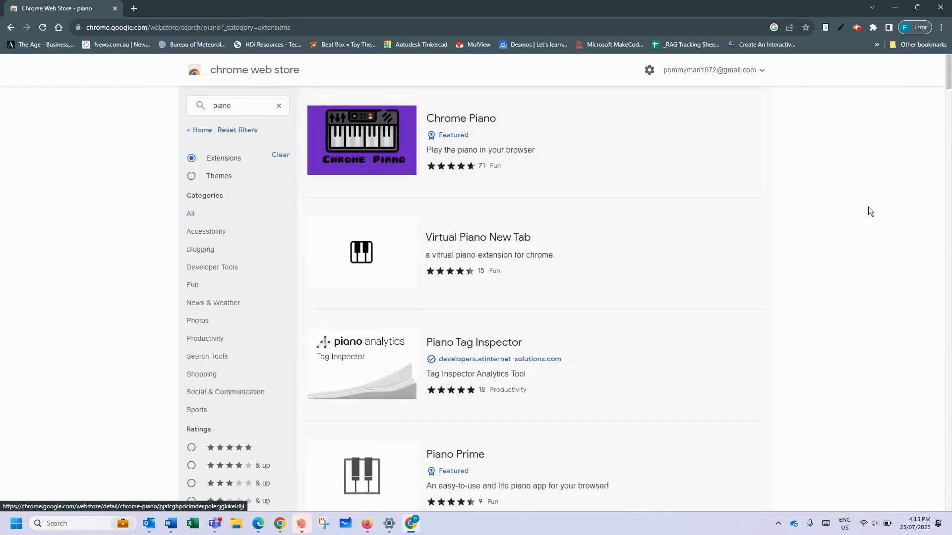
mouse_move(386, 131)
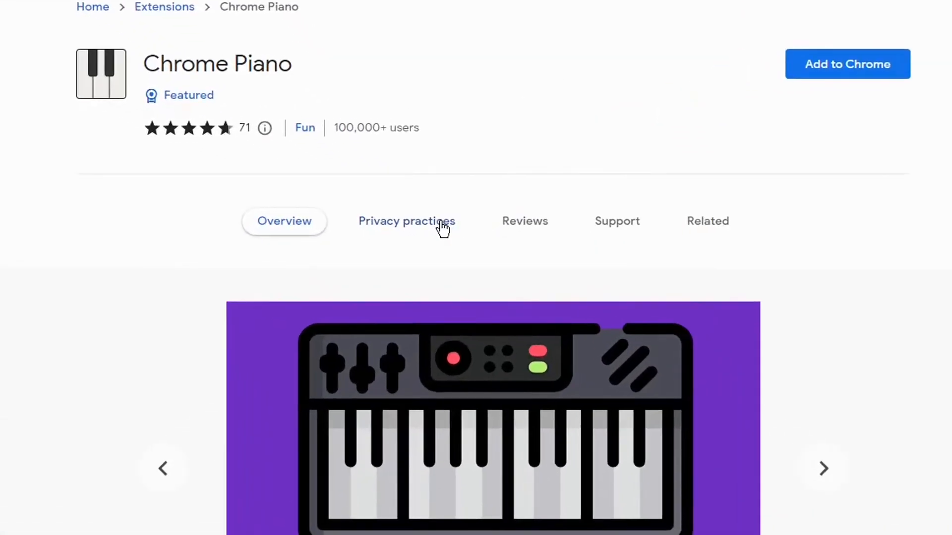
Review Chrome Piano's privacy practices and user reviews, then return to its overview
left_click(407, 221)
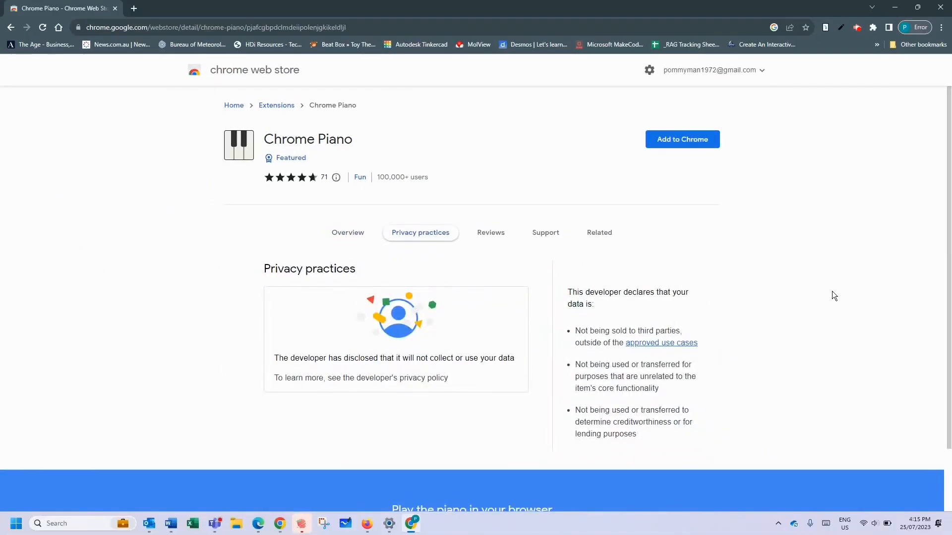
left_click(491, 232)
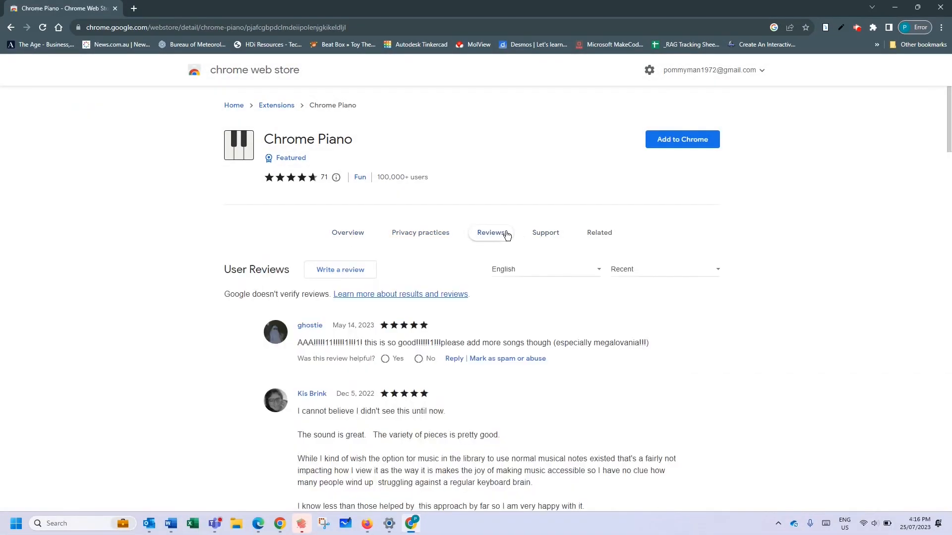
scroll("down", 3)
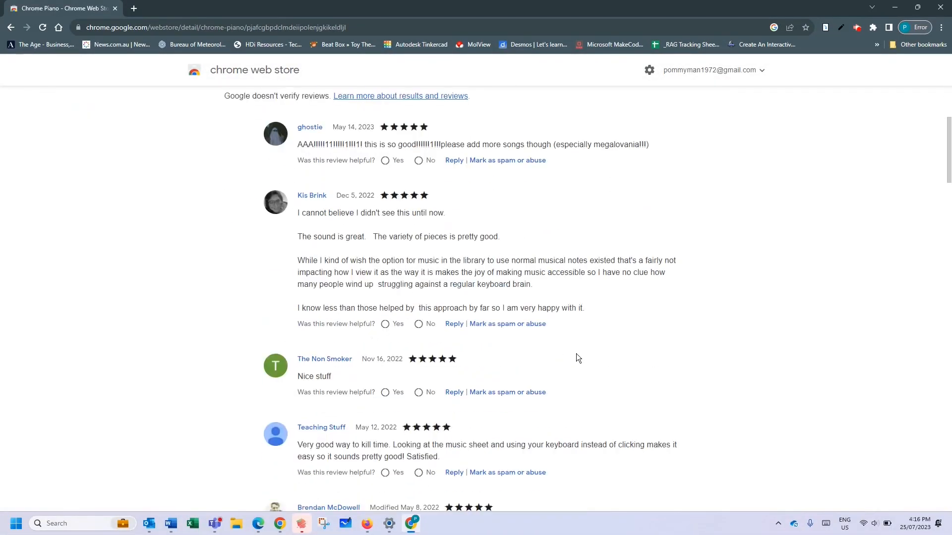
scroll("up", 3)
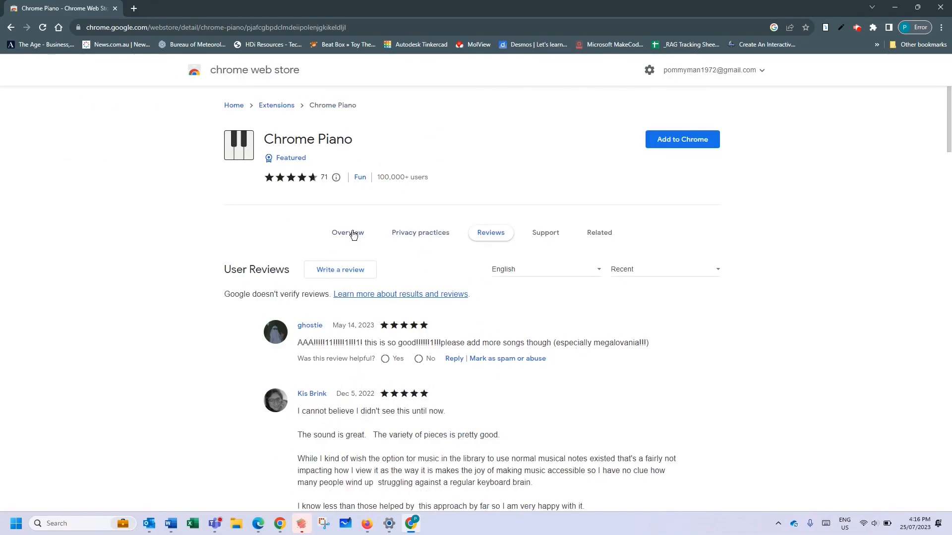
left_click(347, 231)
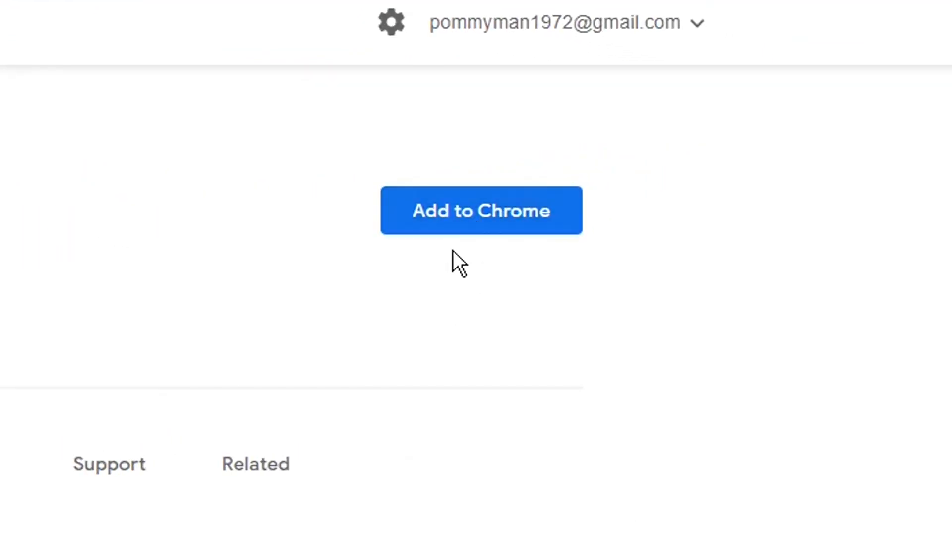
Add Chrome Piano to Chrome and confirm the installation
left_click(482, 210)
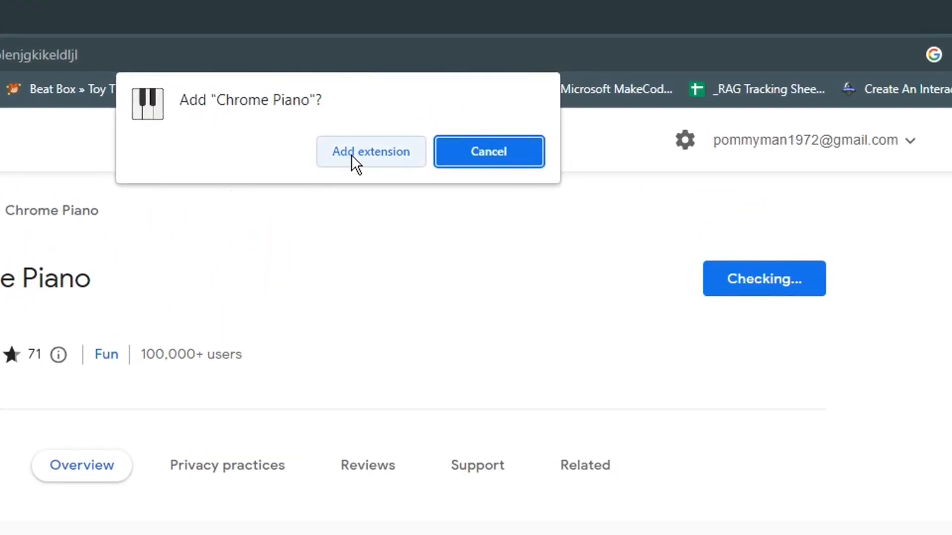
left_click(370, 152)
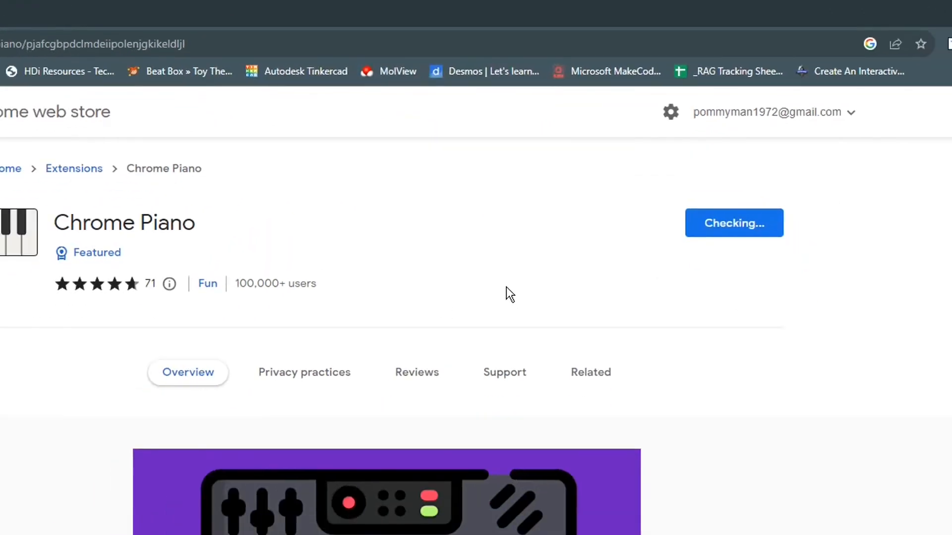
left_click(733, 223)
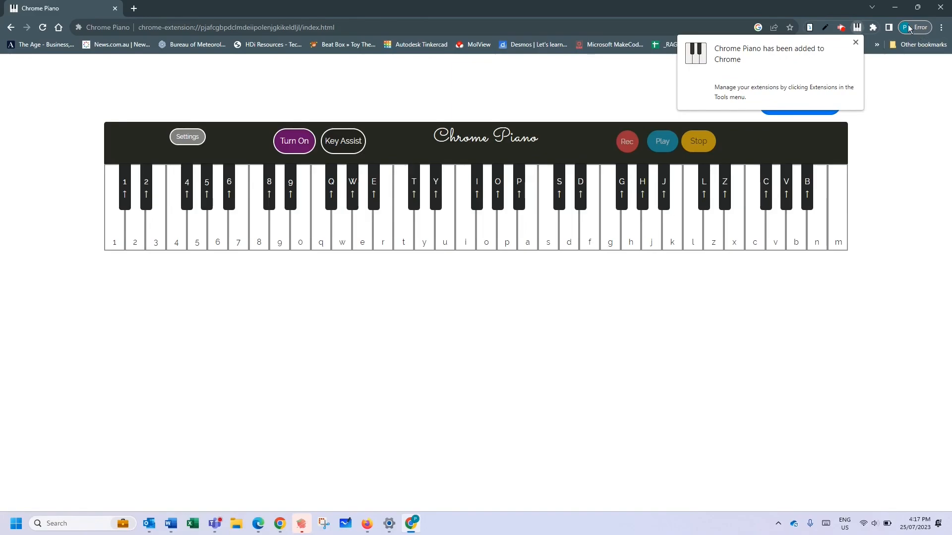
mouse_move(323, 129)
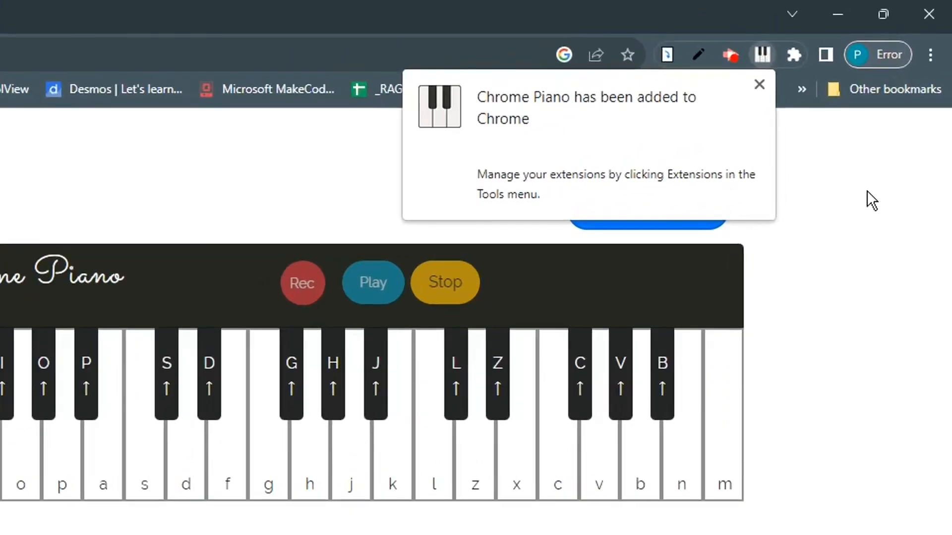
Dismiss the 'Chrome Piano added to Chrome' notice
left_click(759, 83)
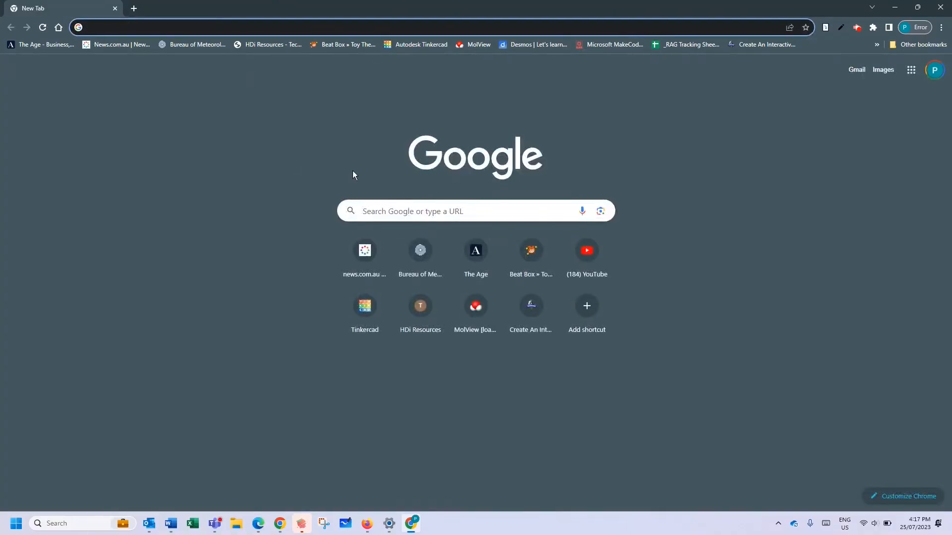
mouse_move(884, 34)
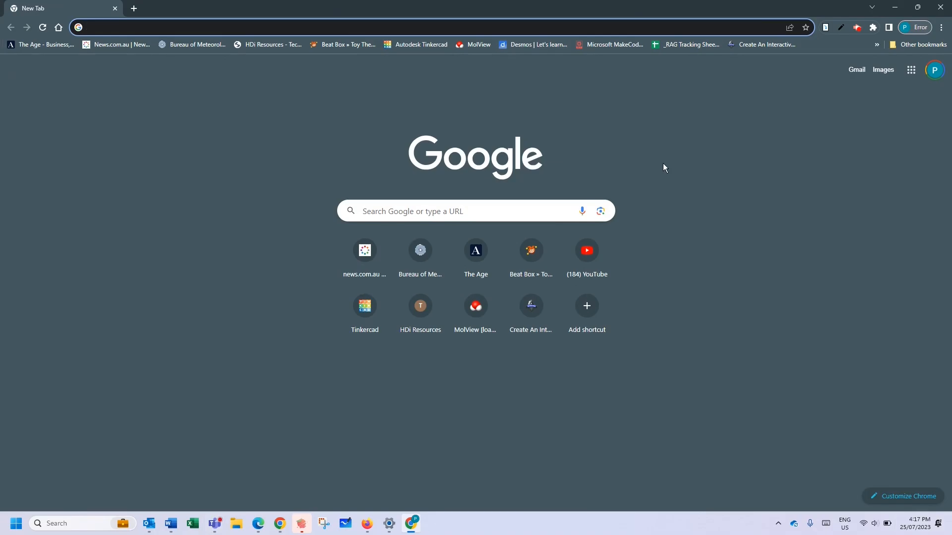
Show the Manage Extensions page via Chrome's main menu, confirming Chrome Piano is listed
left_click(942, 28)
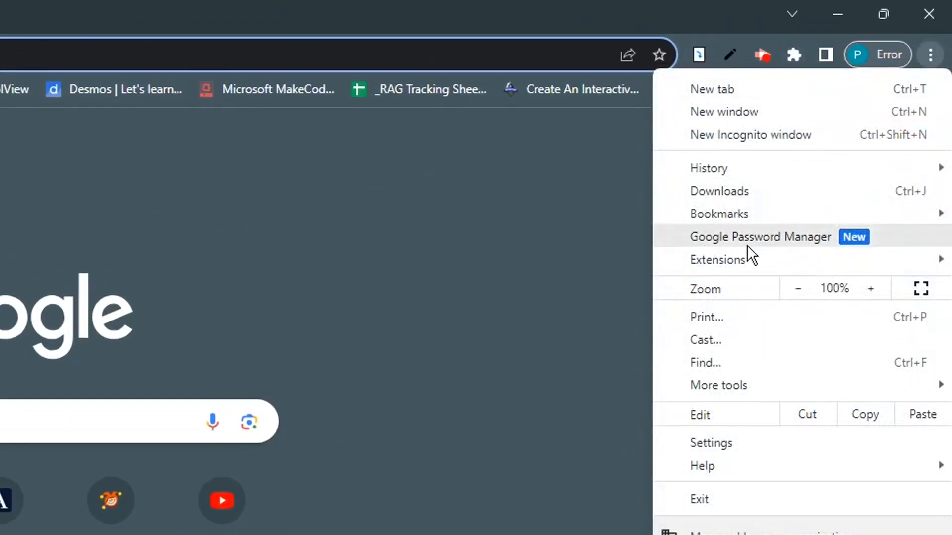
mouse_move(717, 260)
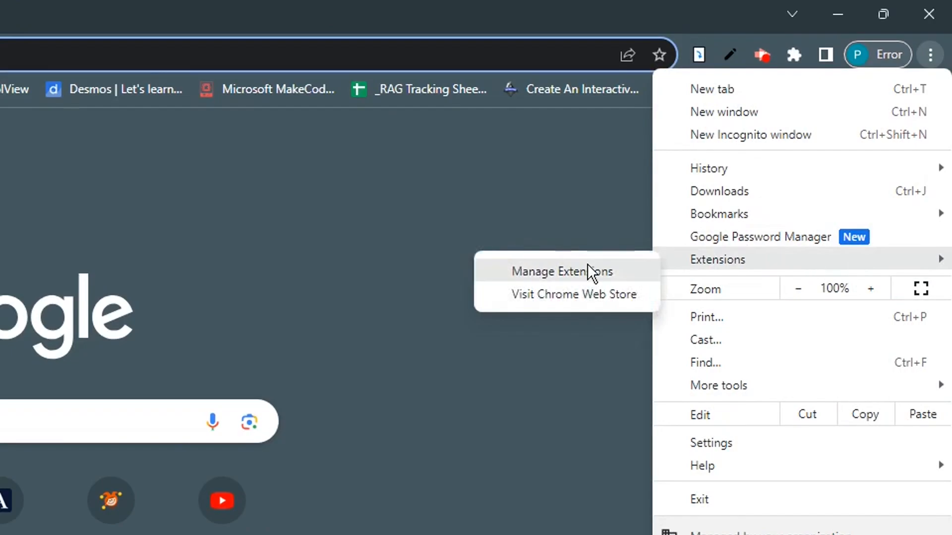
left_click(561, 272)
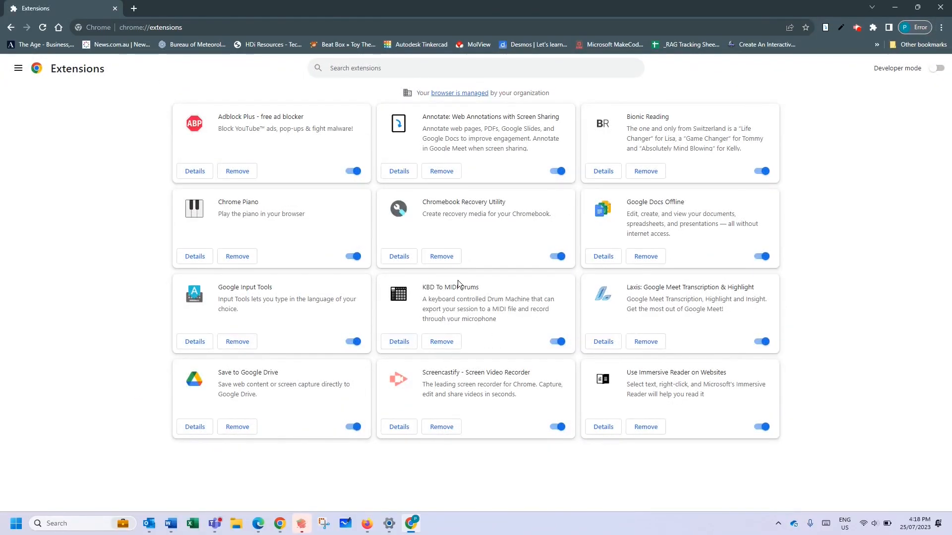
mouse_move(882, 171)
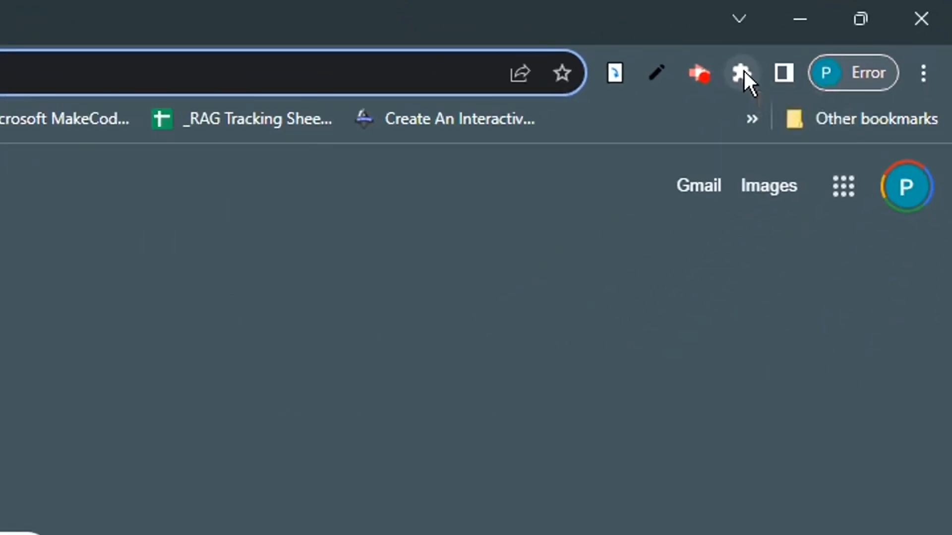
Pin Chrome Piano from the extensions list and show its More actions menu
left_click(740, 73)
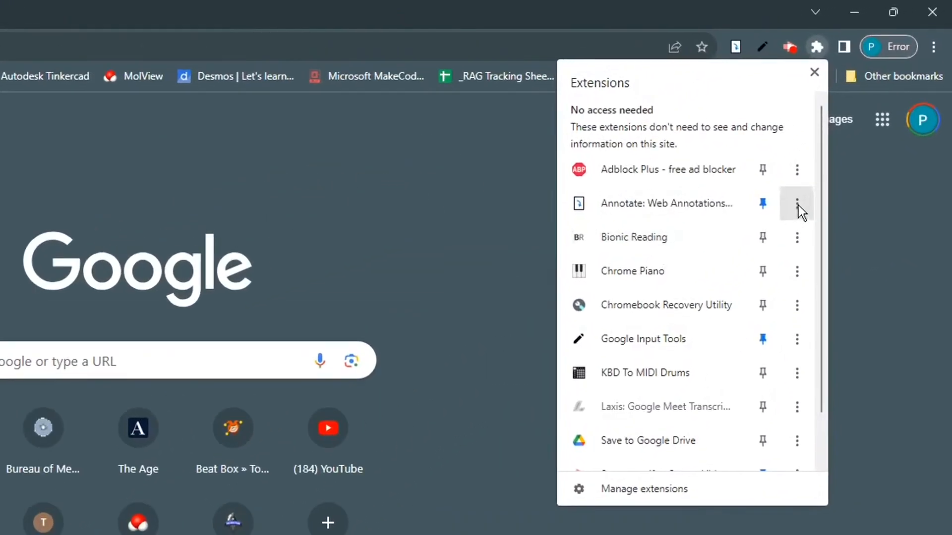
mouse_move(68, 172)
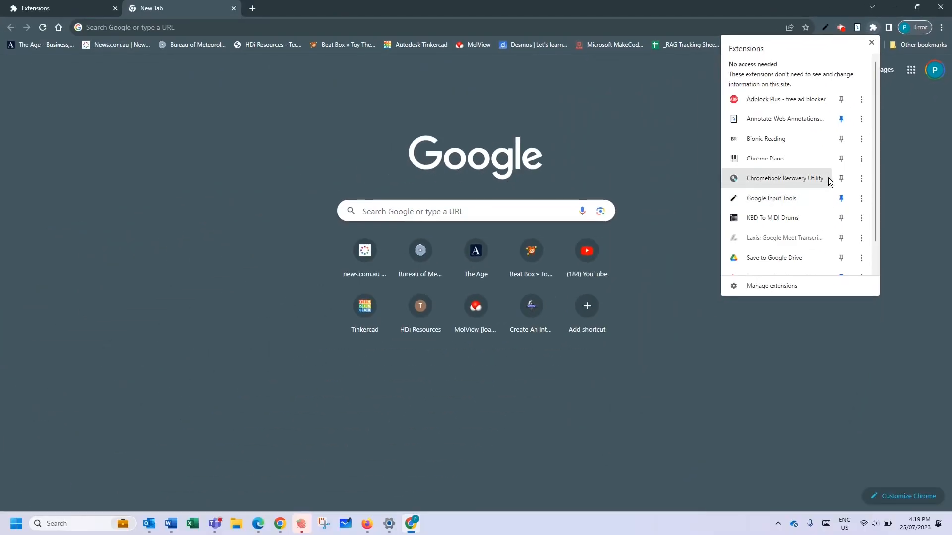
mouse_move(841, 160)
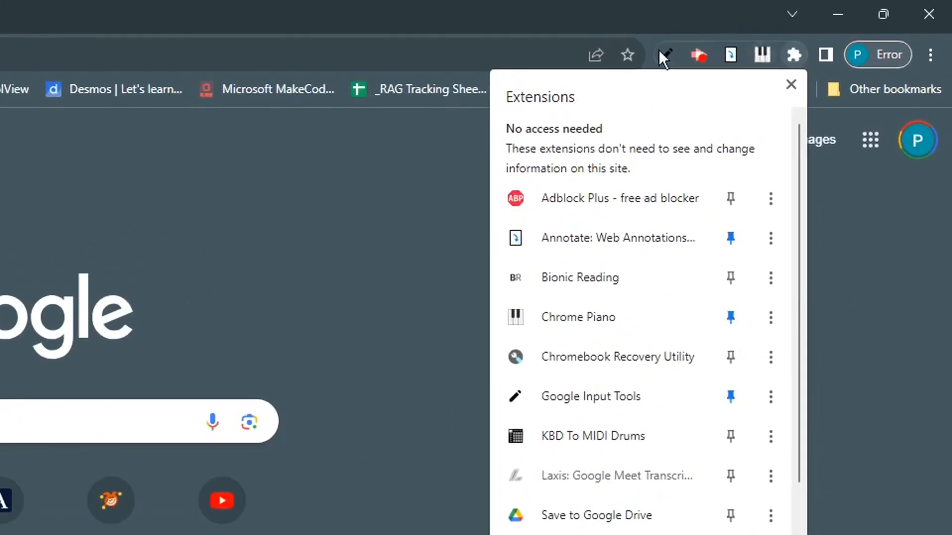
mouse_move(770, 318)
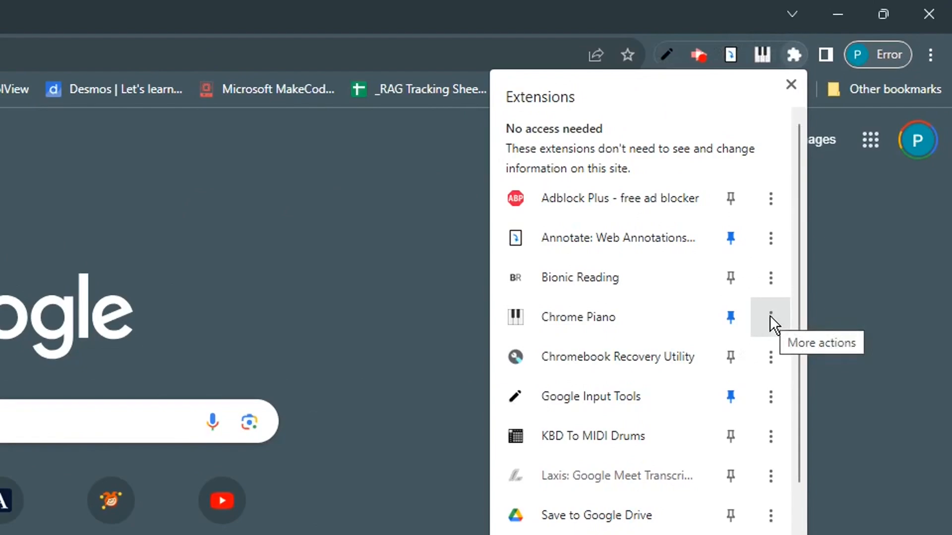
left_click(770, 317)
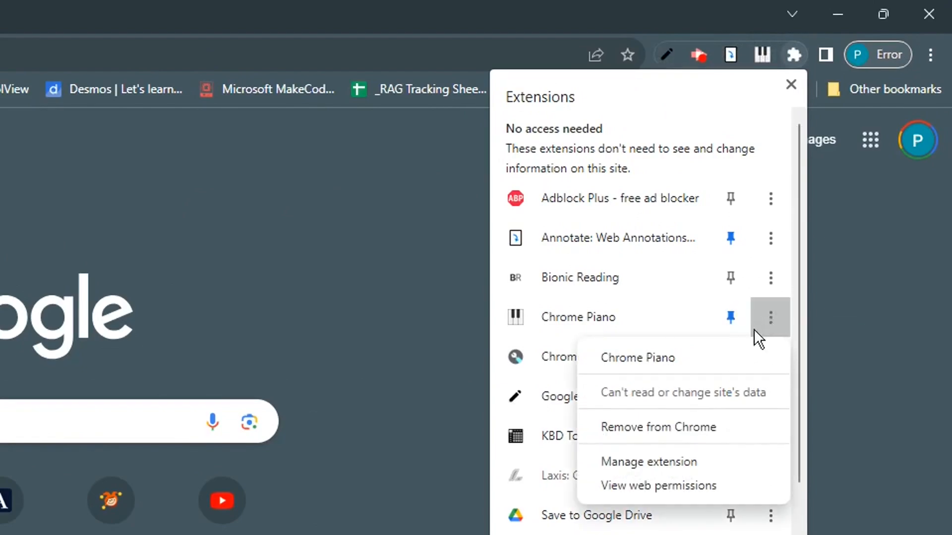
mouse_move(658, 434)
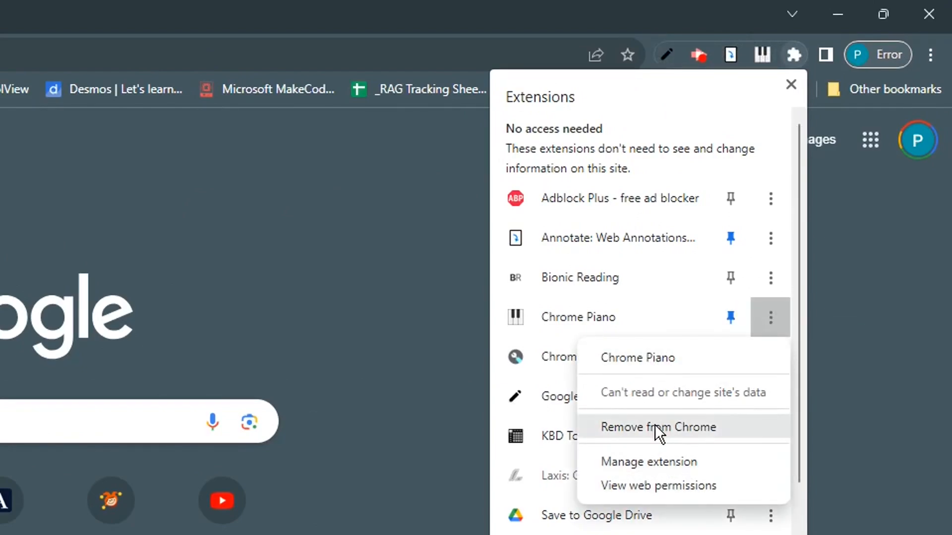
mouse_move(680, 495)
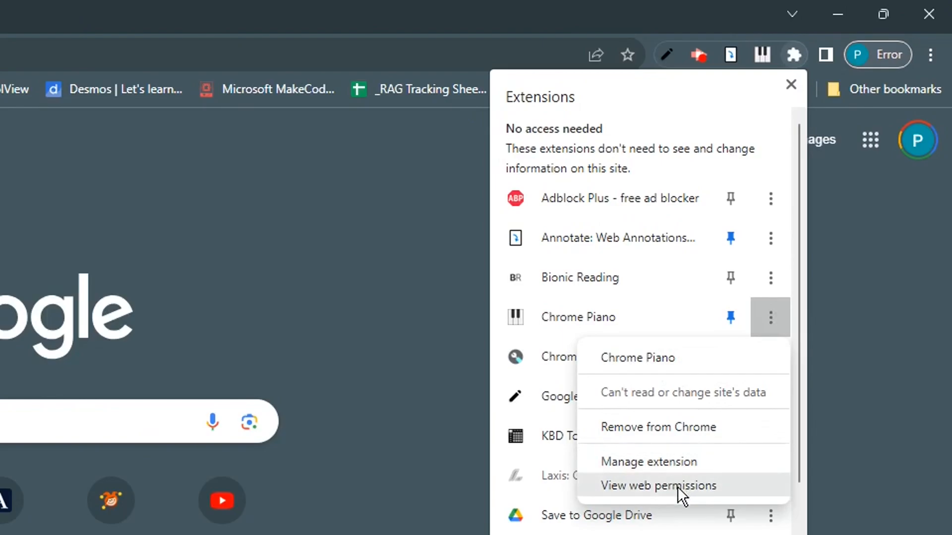
mouse_move(702, 436)
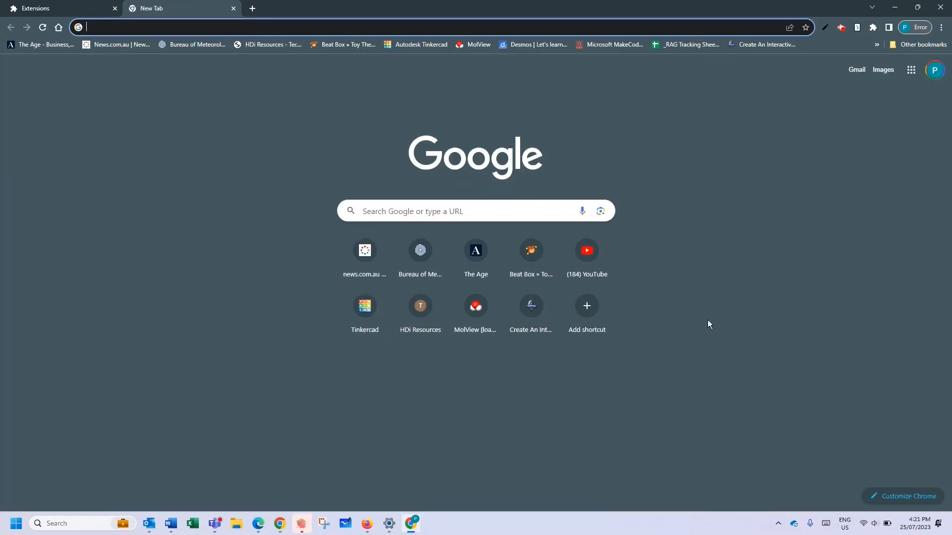
mouse_move(341, 430)
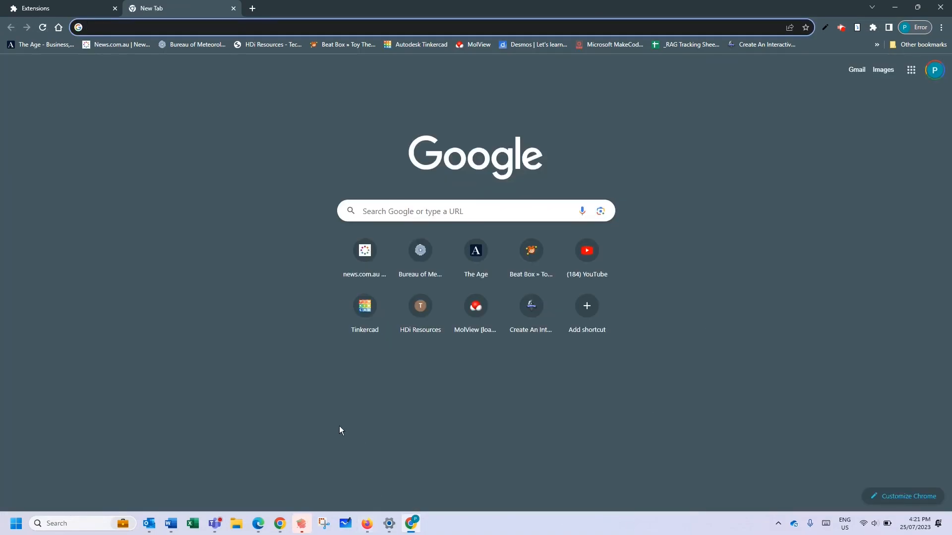